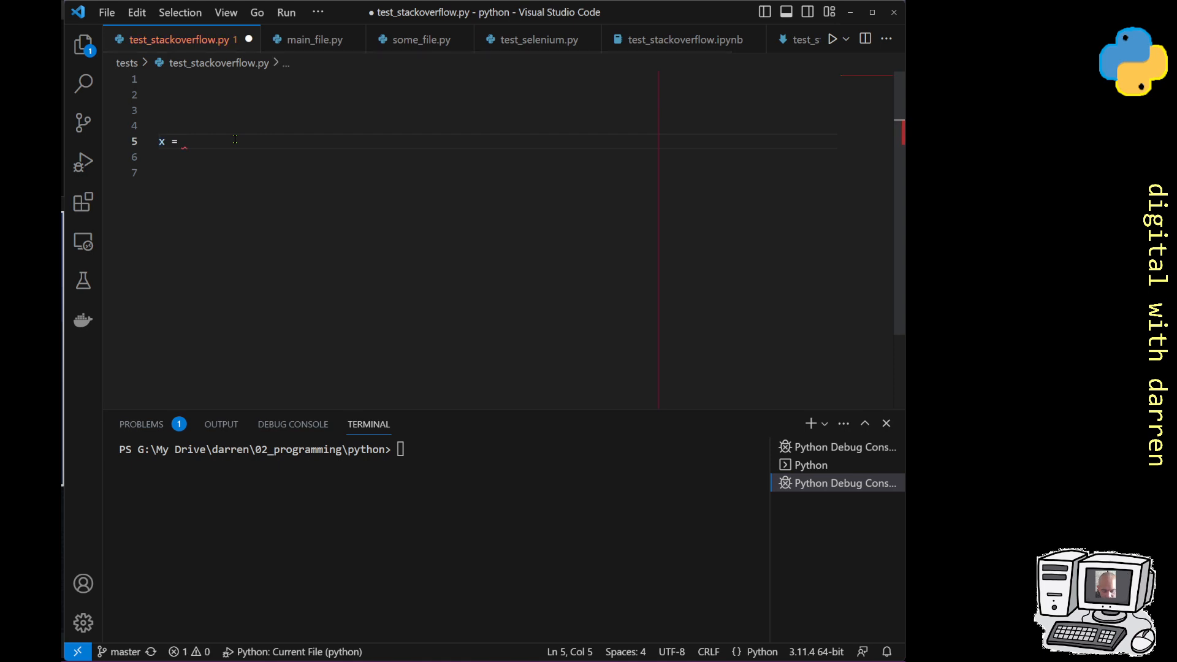
- Write x = 100 followed by an if x > 10: block that prints 'hello'
{"action": "type", "text": "100"}
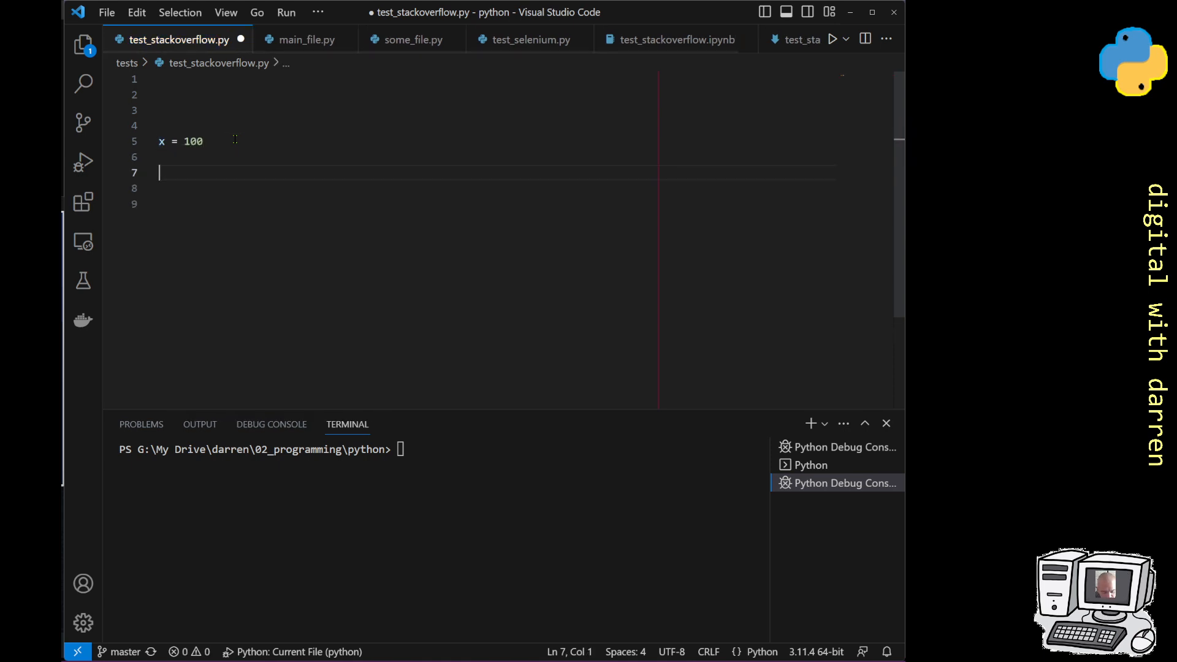
{"action": "type", "text": "if"}
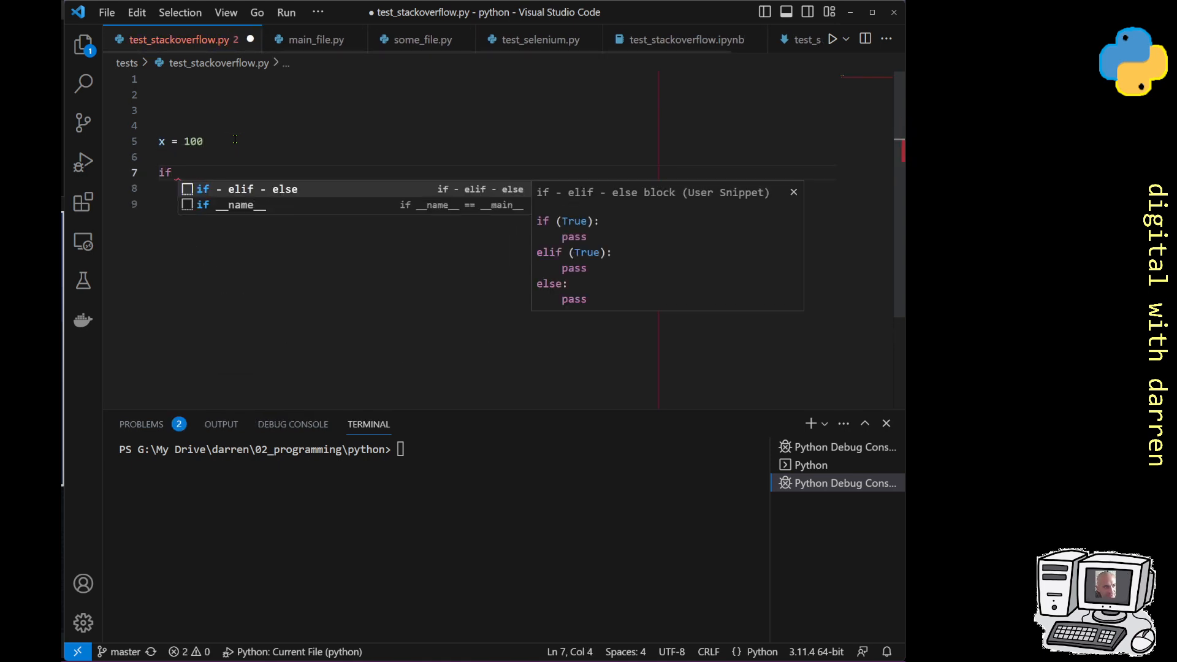
{"action": "type", "text": "x >"}
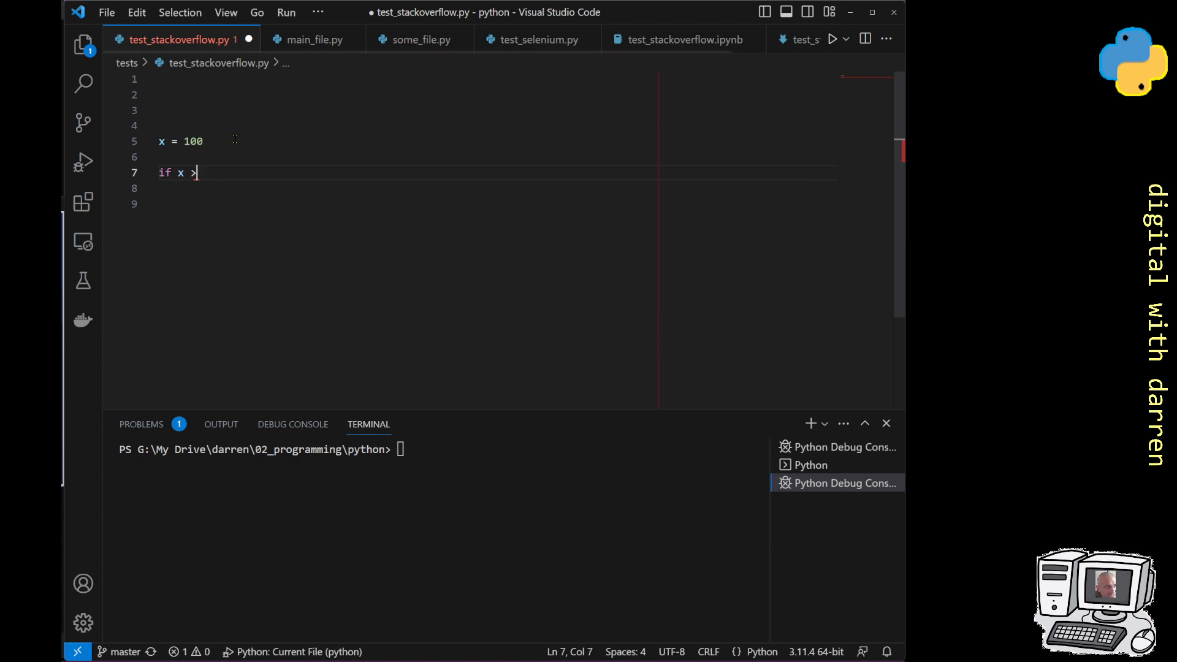
{"action": "type", "text": "10:"}
{"action": "left_click", "coordinate": [491, 188]}
{"action": "type", "text": "print('he')"}
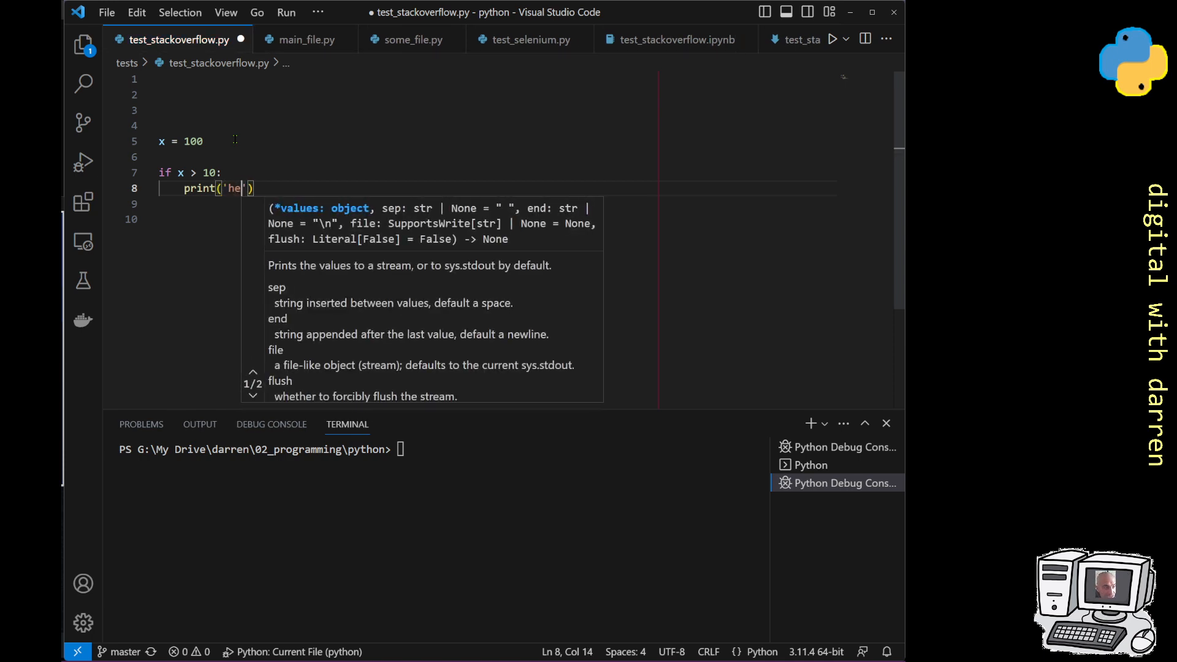
{"action": "type", "text": "llo"}
{"action": "key", "text": "enter"}
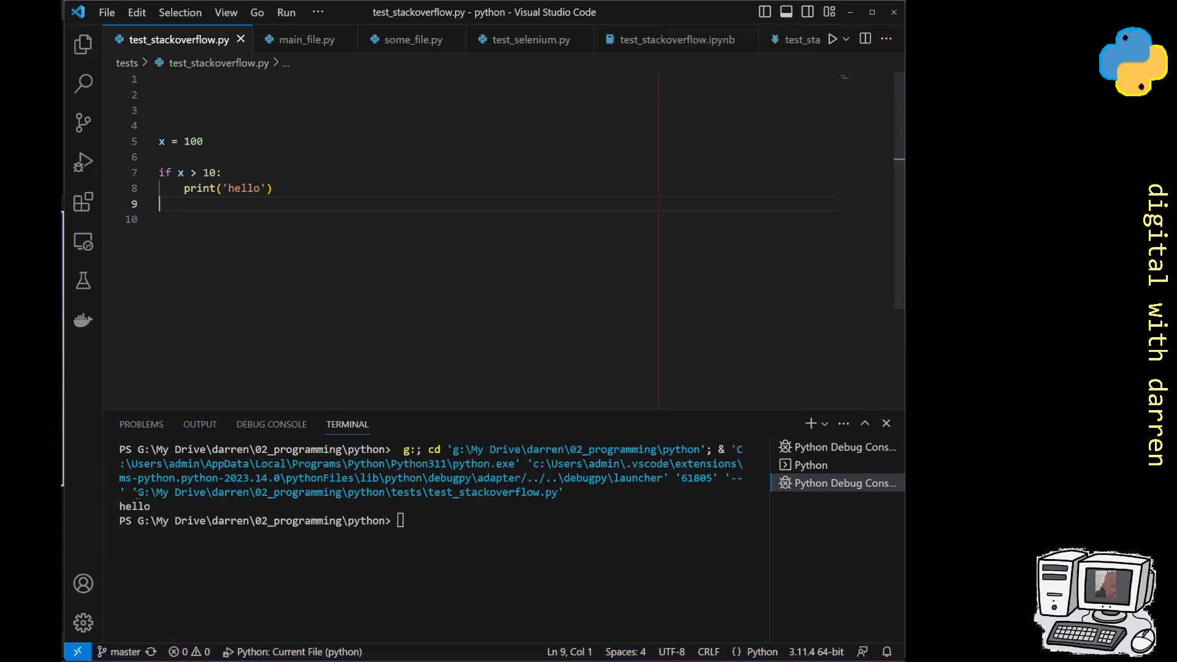
{"action": "double_click", "coordinate": [198, 189]}
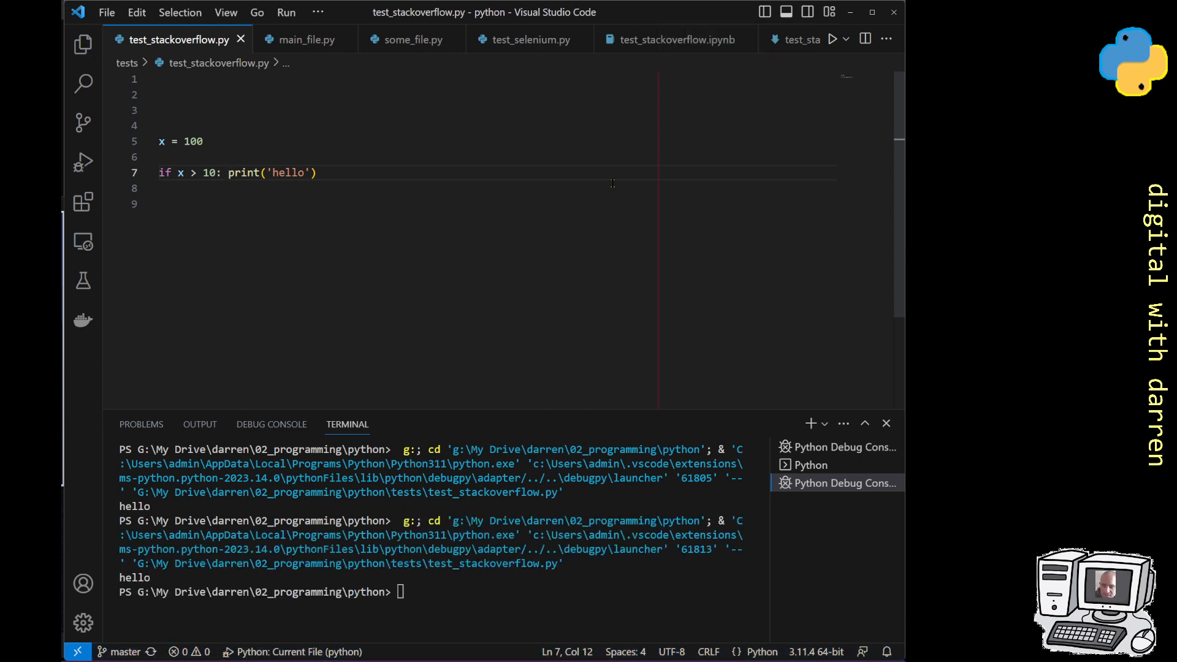
{"action": "mouse_move", "coordinate": [605, 301]}
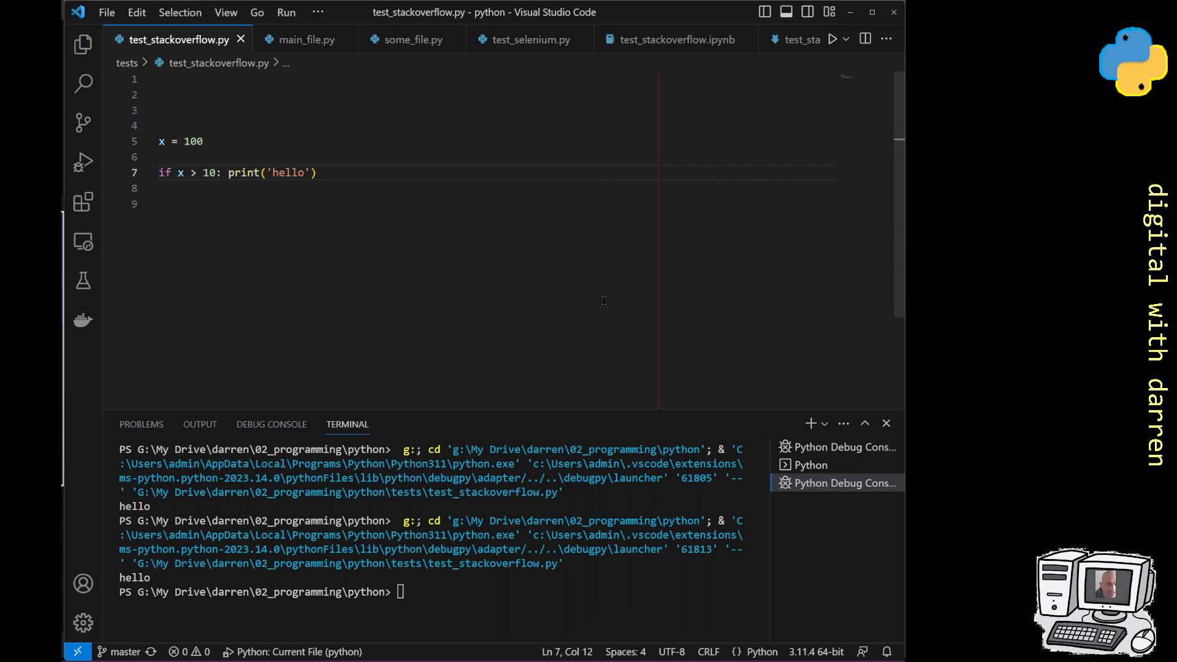